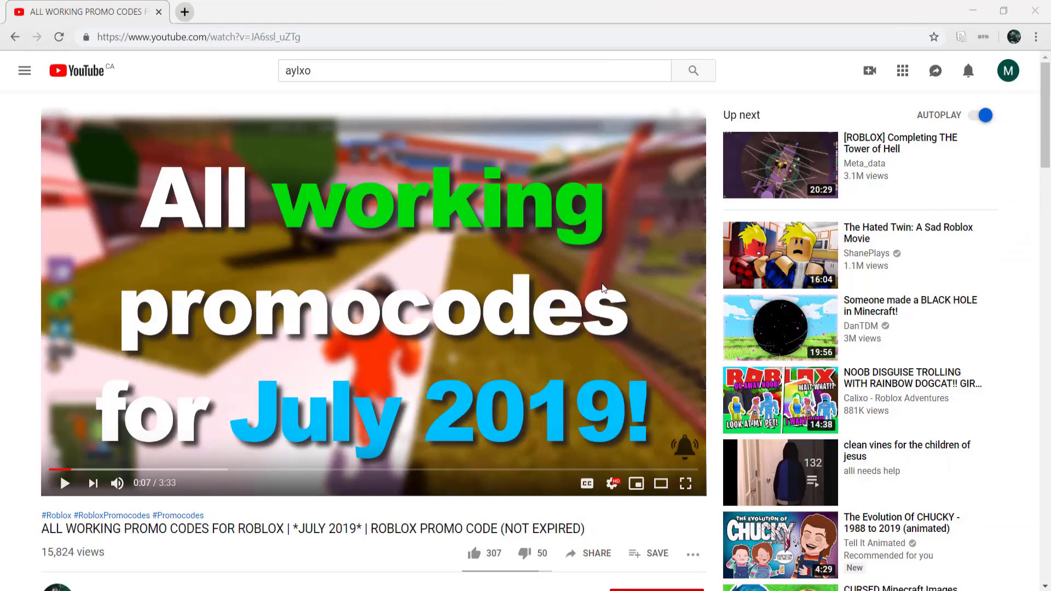
- Like the promo codes video, subscribe to the channel and bring the comments into view
left_click(474, 553)
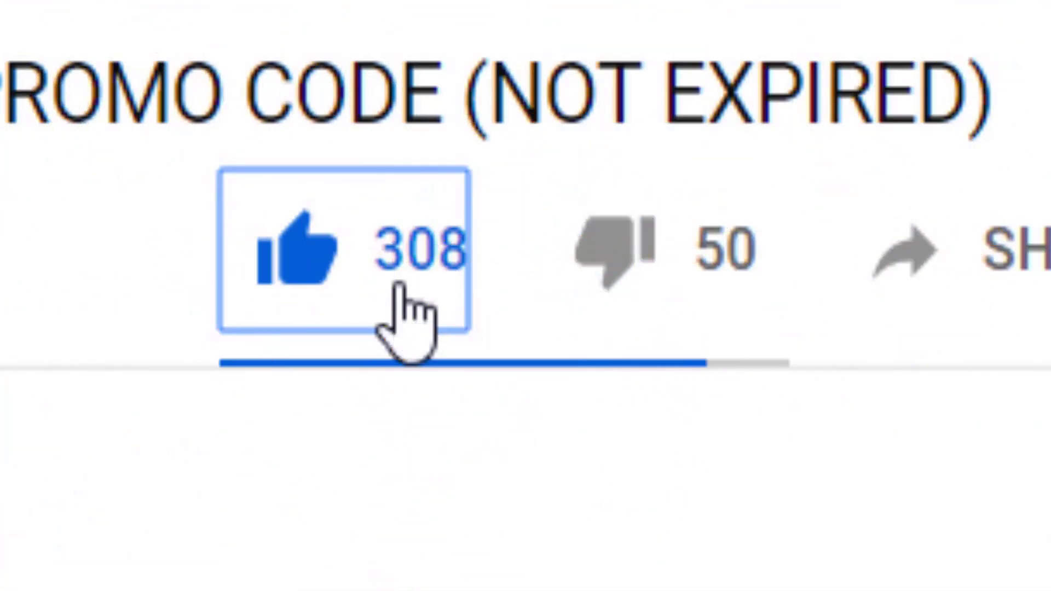
left_click(474, 270)
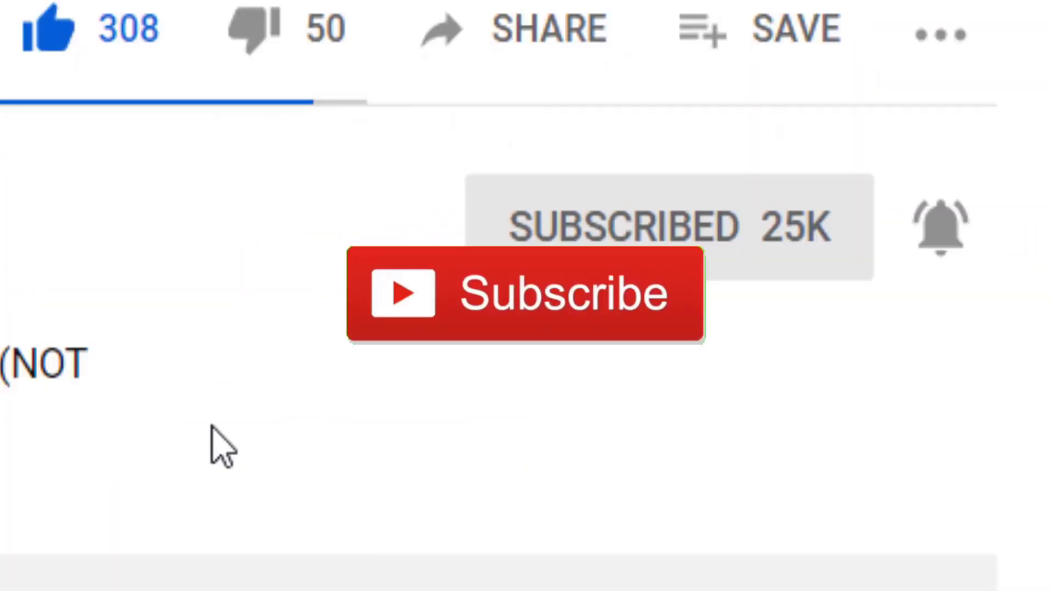
scroll("down", 3)
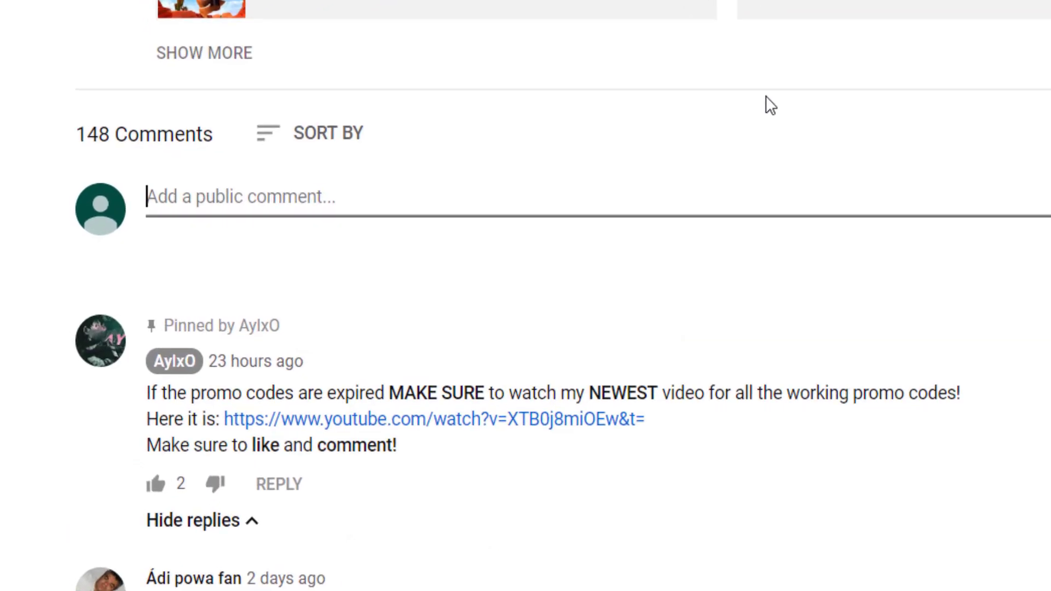
- Post the public comment '#GreatVid' on the video
type("#GreatVid")
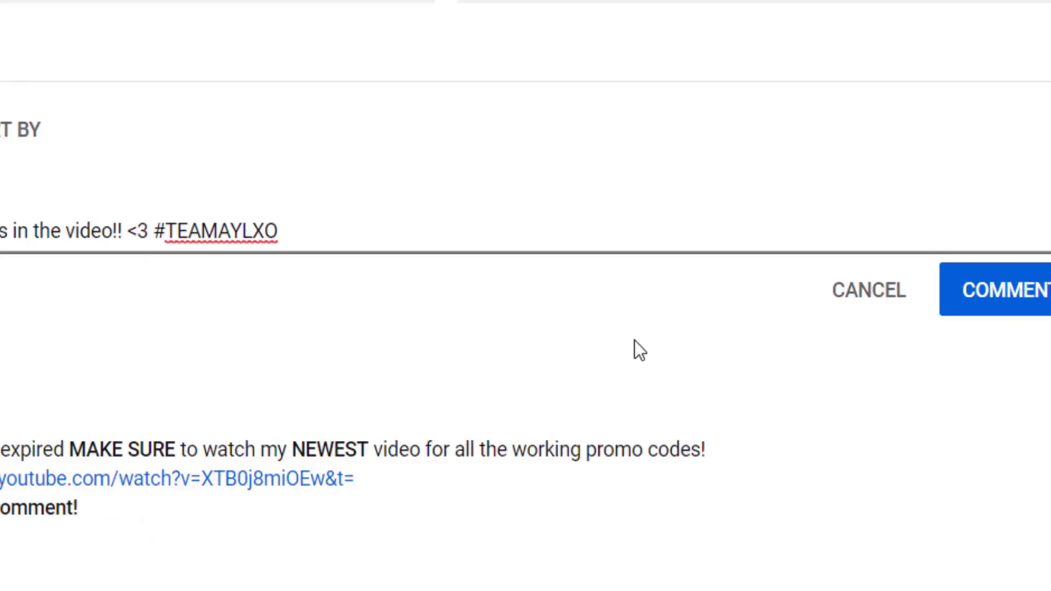
left_click(1012, 289)
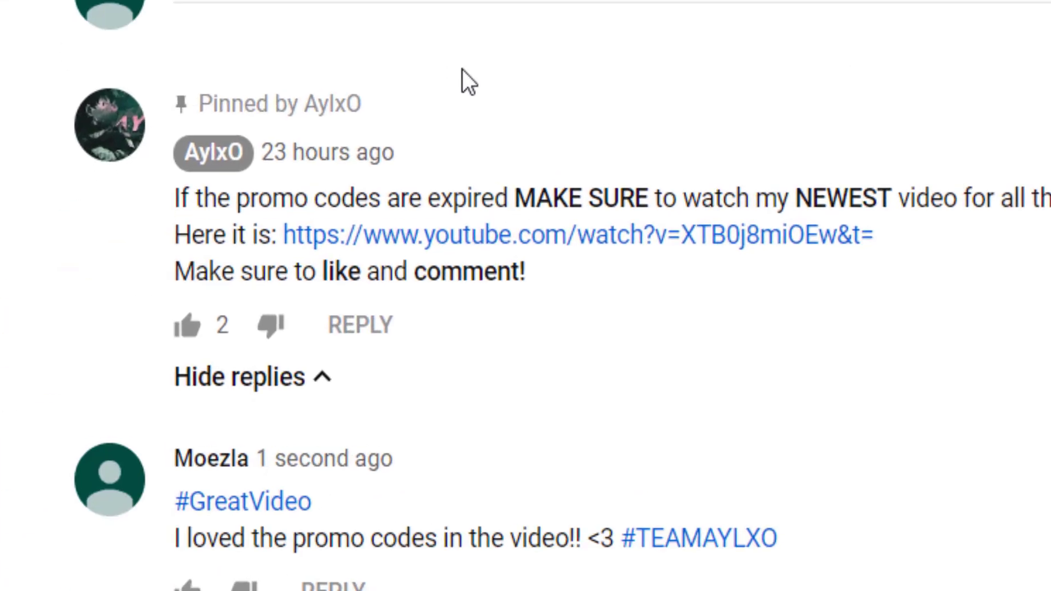
scroll("down", 3)
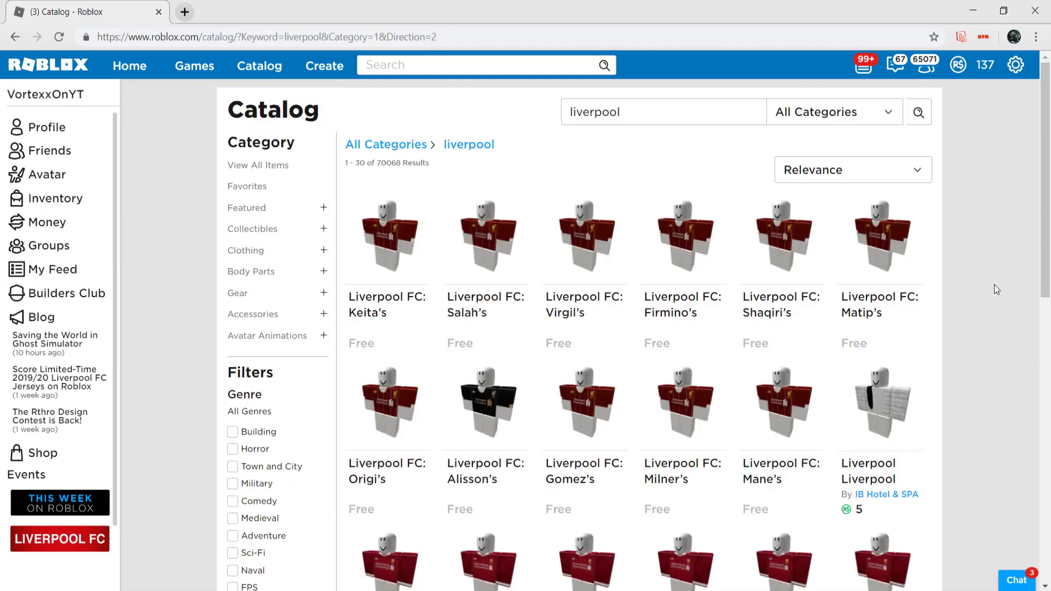
mouse_move(796, 241)
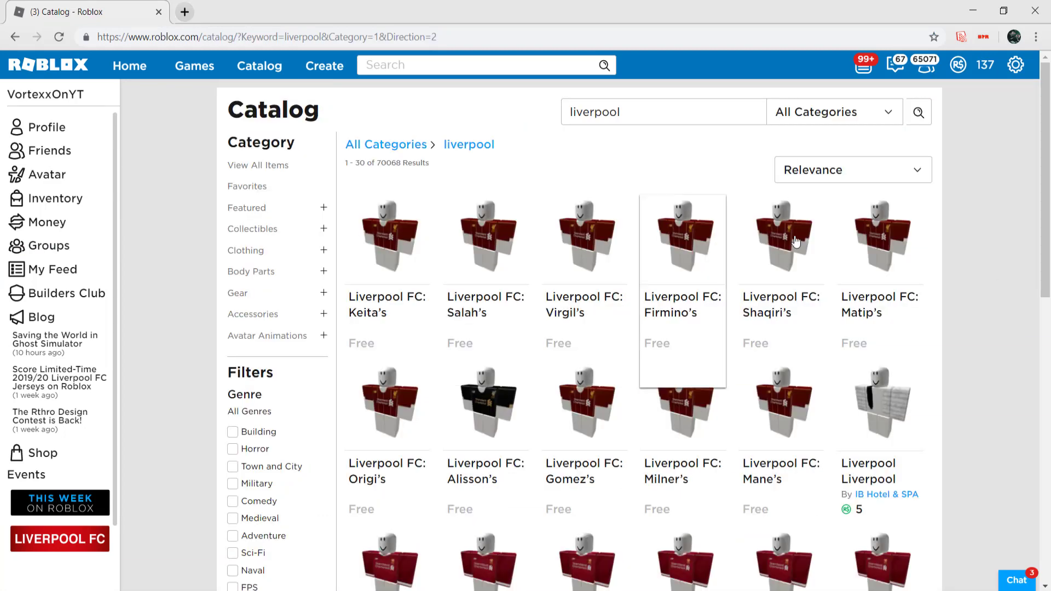
mouse_move(730, 402)
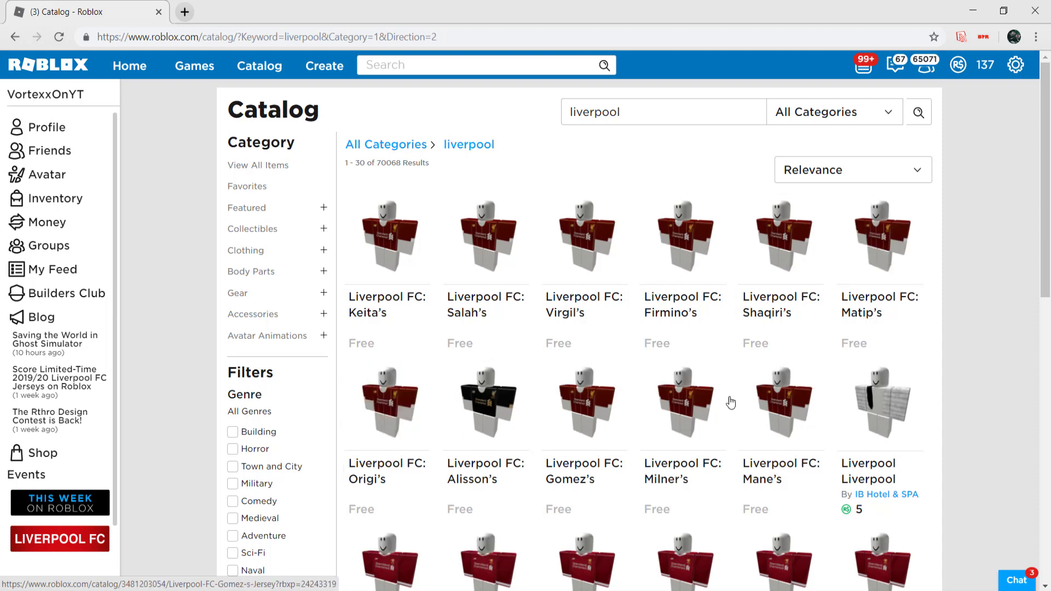
mouse_move(1025, 279)
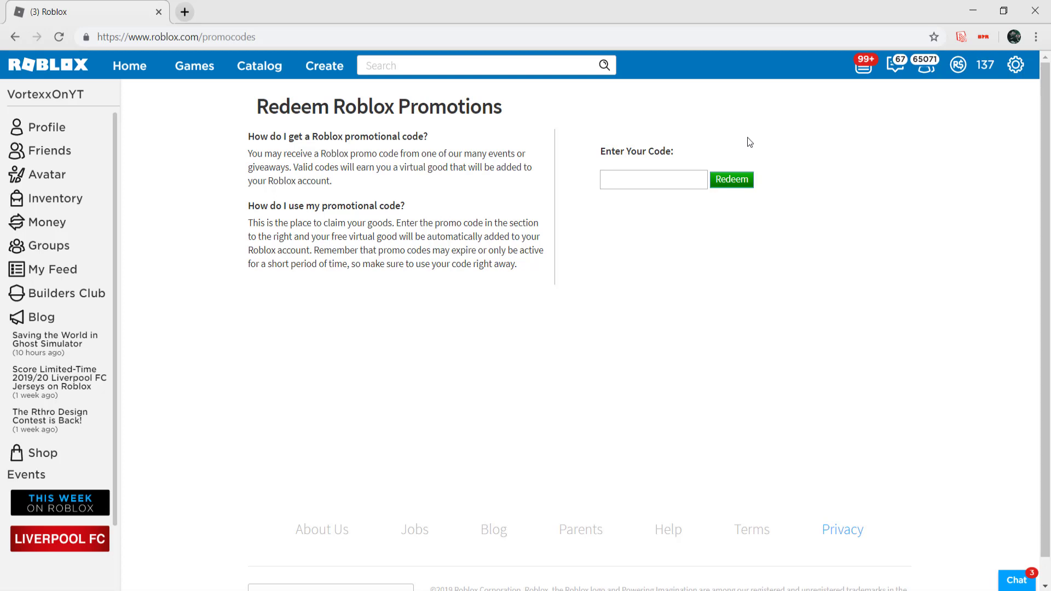
mouse_move(740, 139)
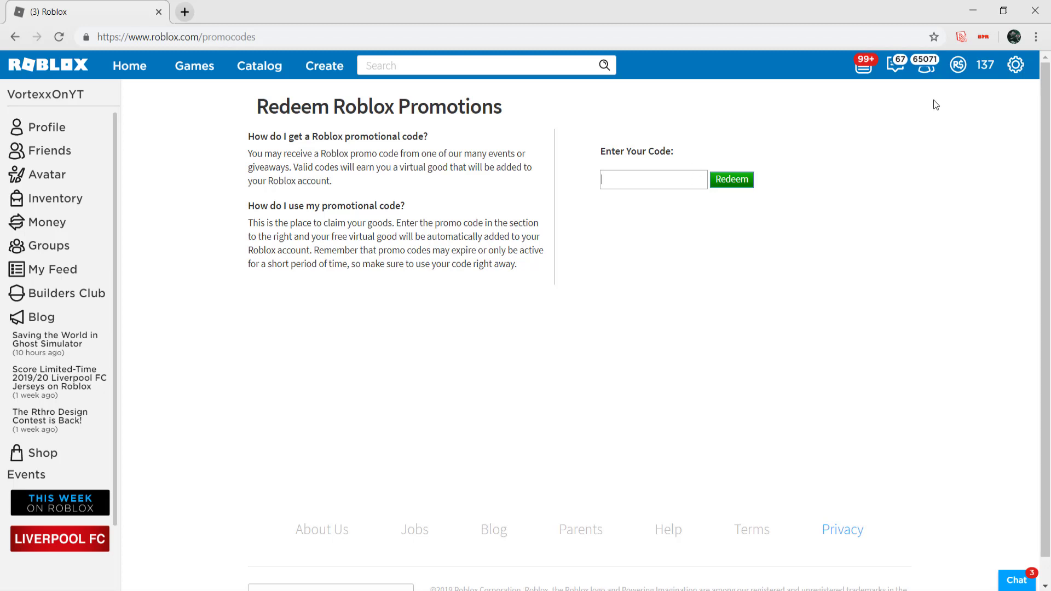
- Redeem the code LIVERPOOLSCARVESUP, then fix the misspelling after the invalid-code error
type("LIVERPOOL")
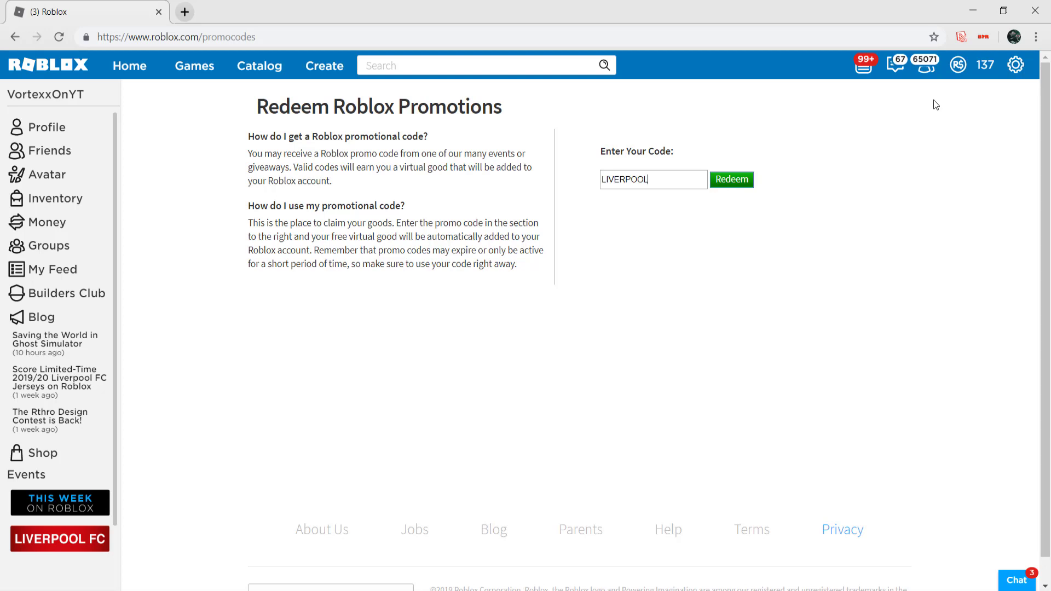
type("SCARVE")
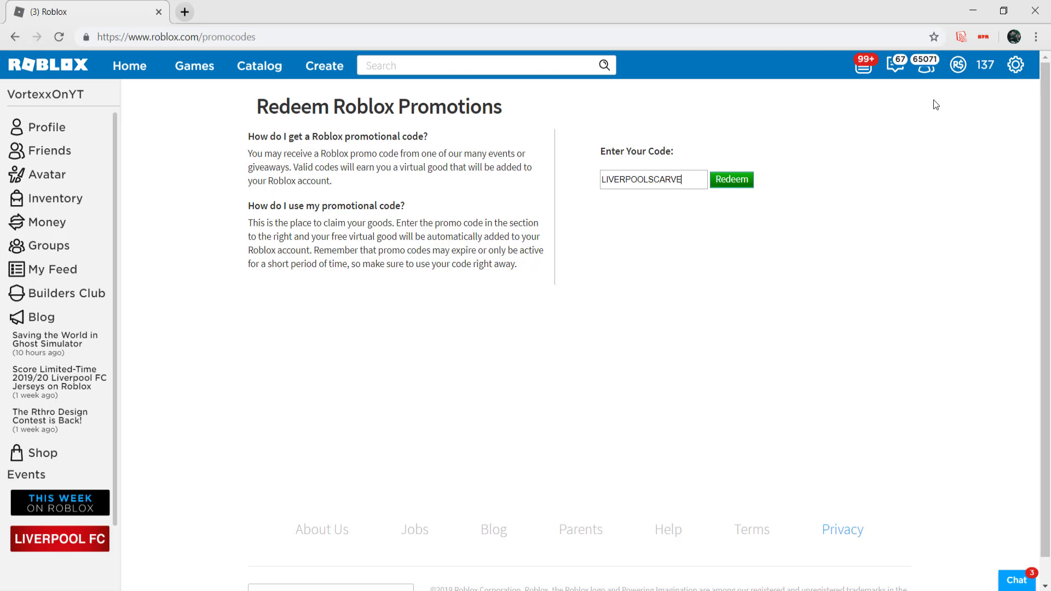
type("SUP")
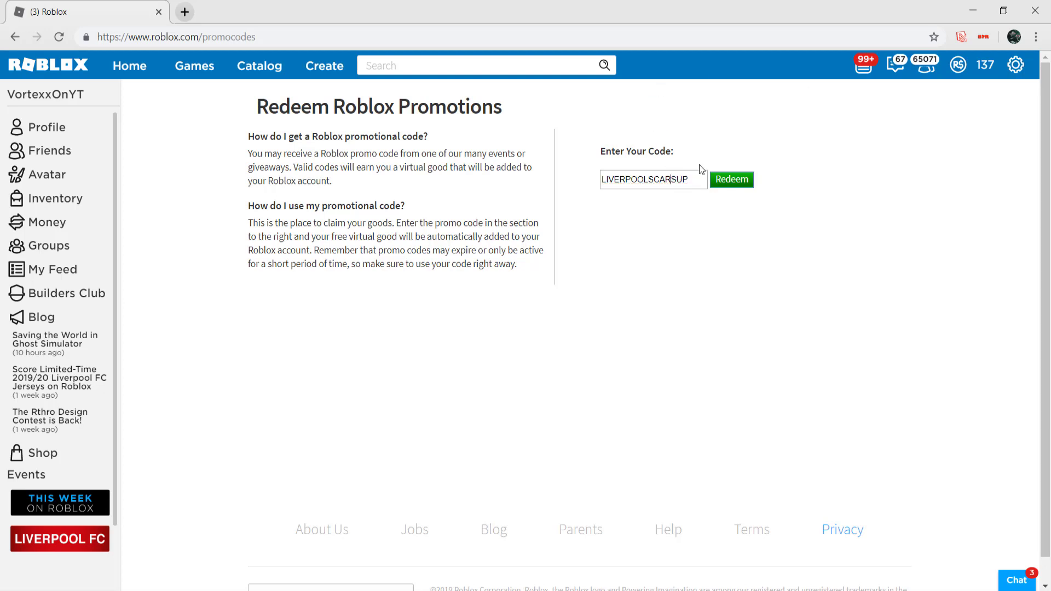
left_click(730, 178)
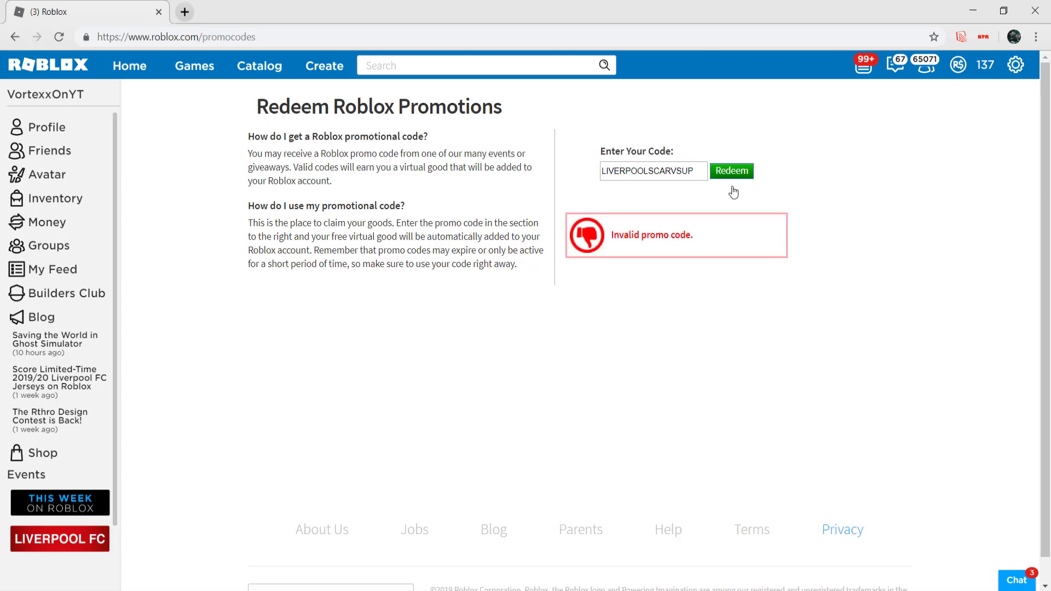
mouse_move(732, 171)
type("E")
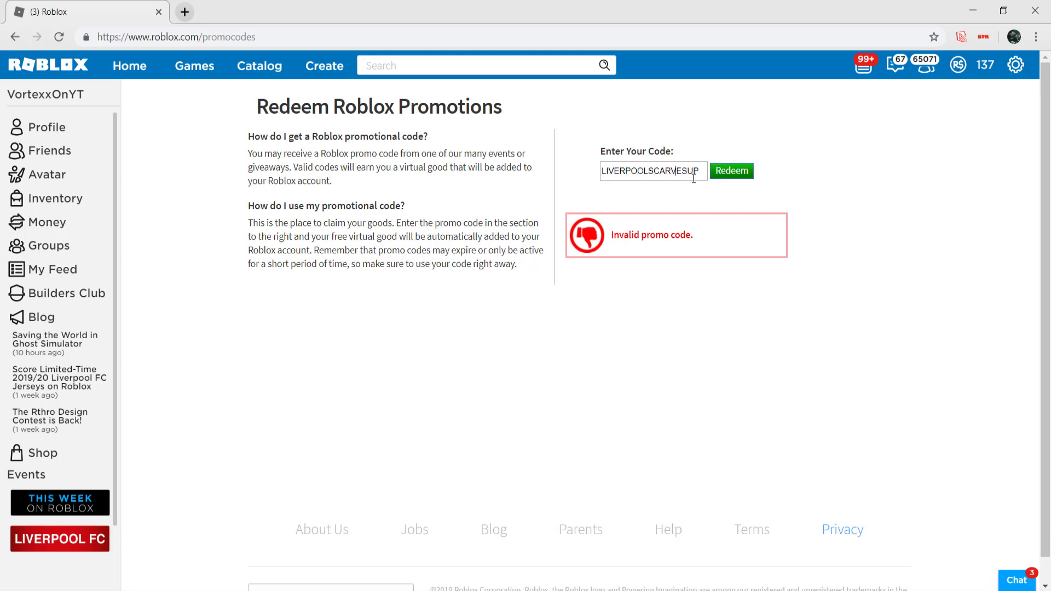
left_click(730, 170)
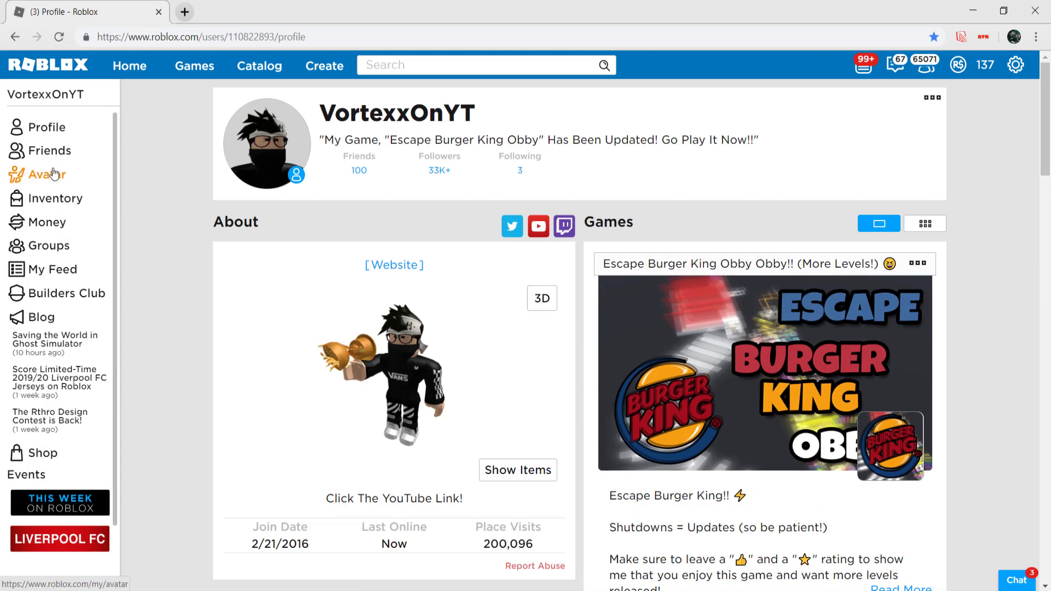
- Go to the Avatar Editor where the Liverpool FC Scarf shows among recent items
left_click(49, 174)
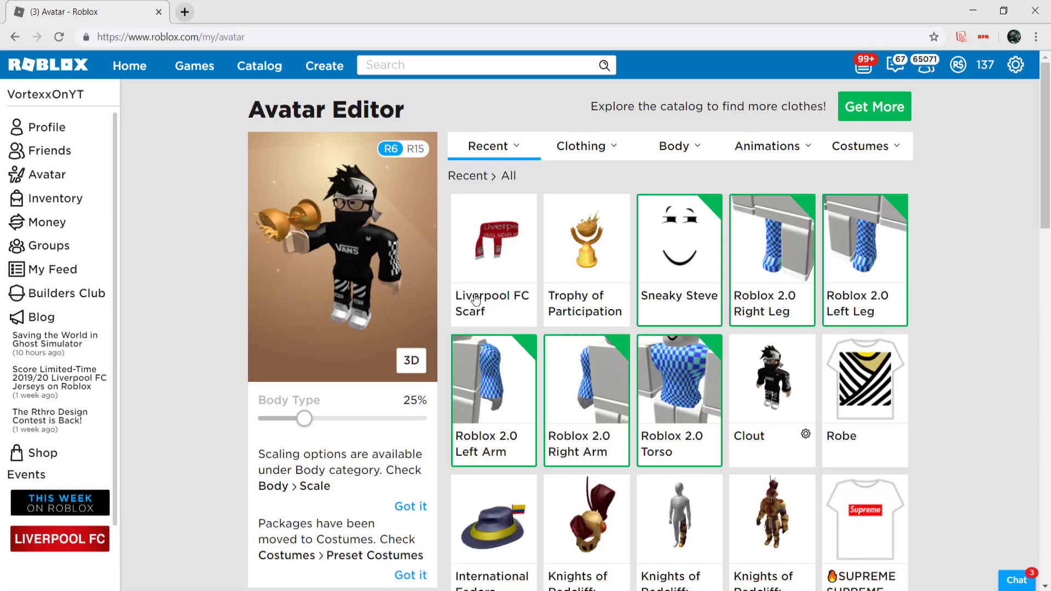
mouse_move(521, 282)
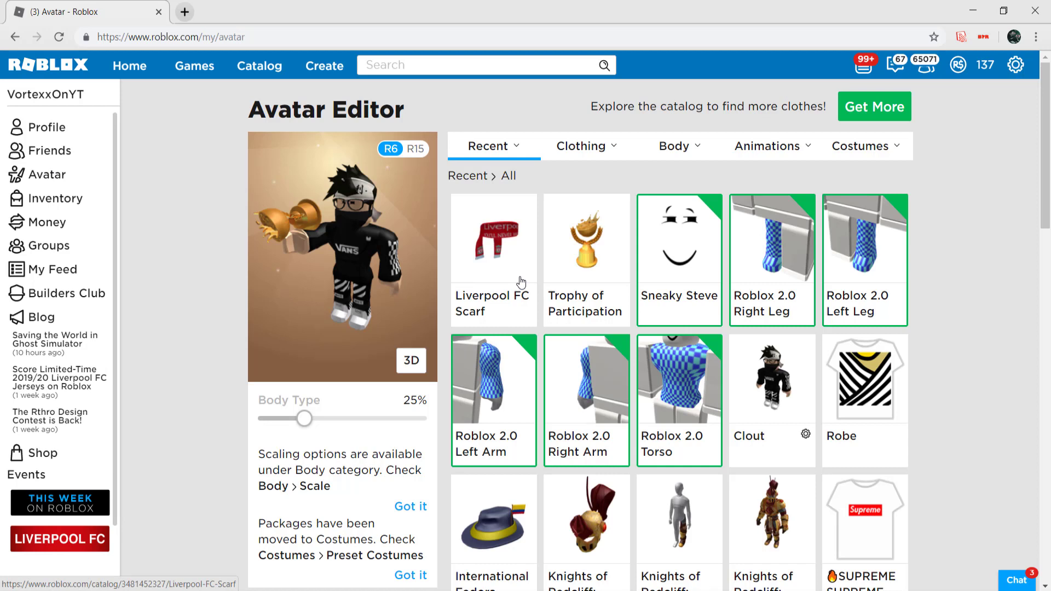
mouse_move(437, 219)
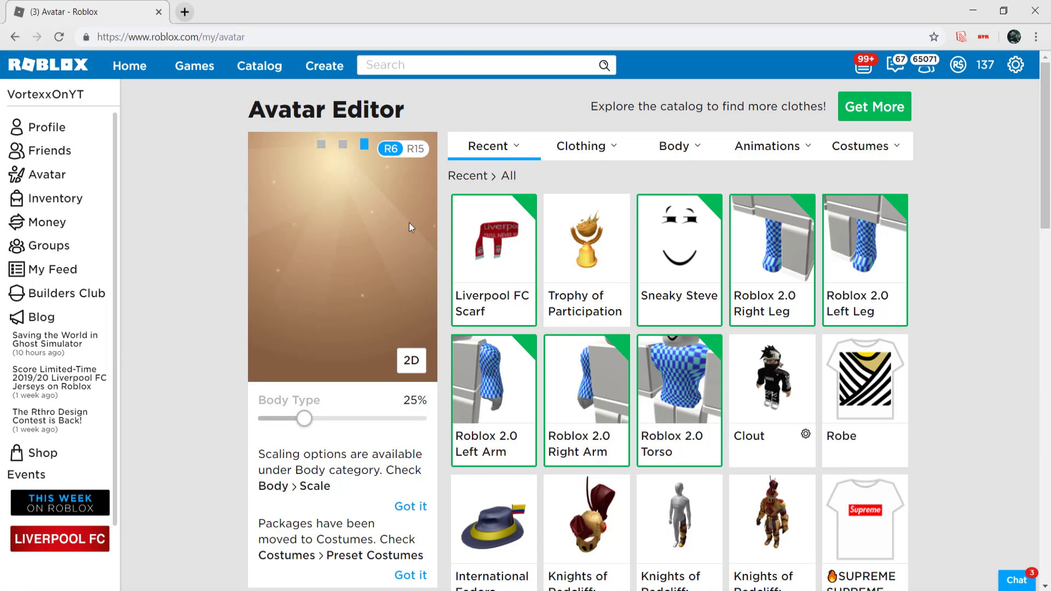
mouse_move(386, 243)
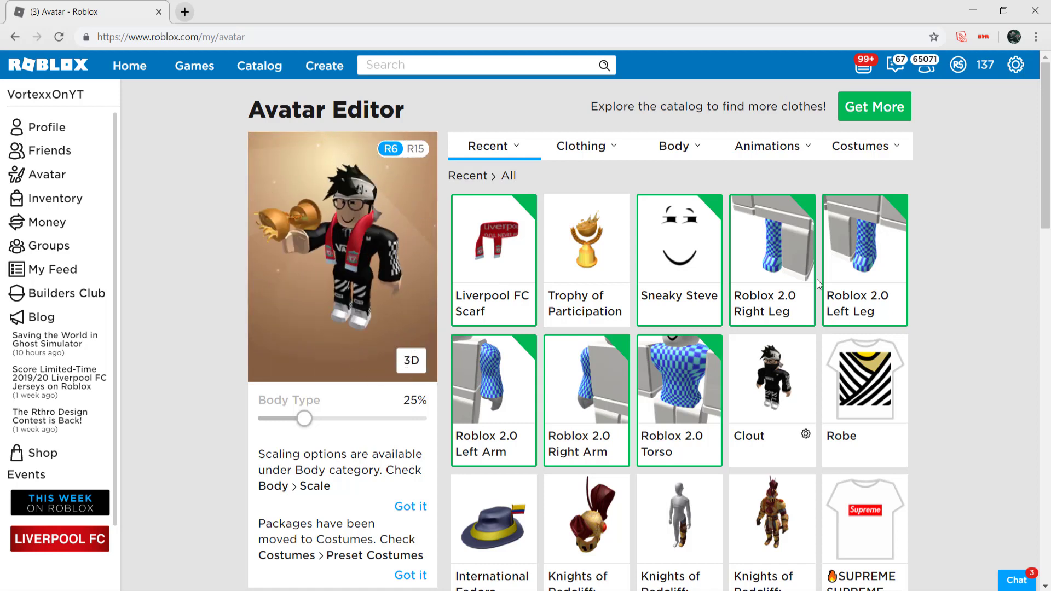
- Copy the Bandit bandana's asset ID from its item page URL and close that page
scroll("down", 3)
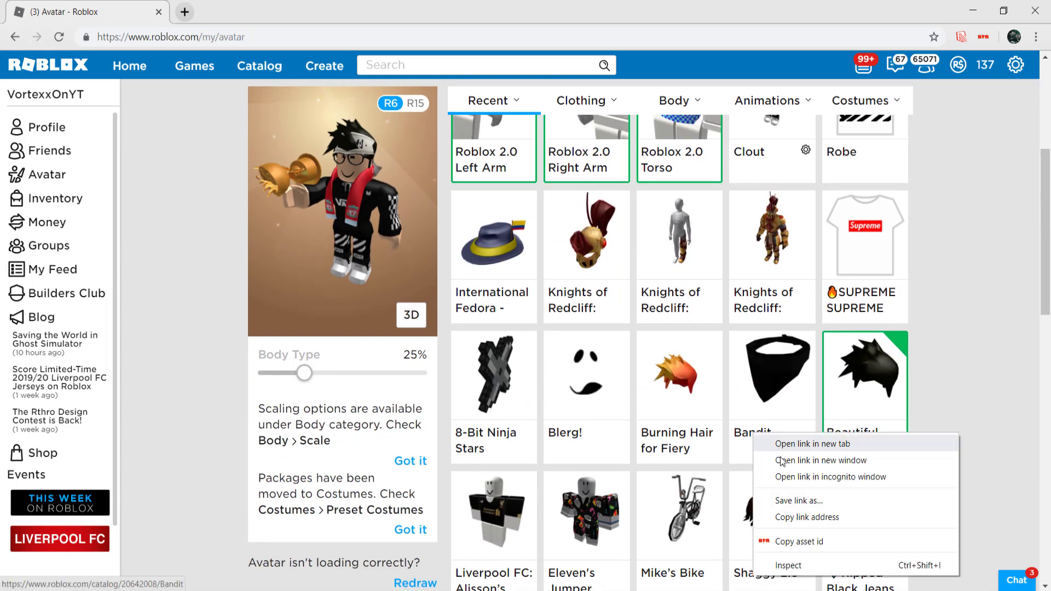
mouse_move(773, 389)
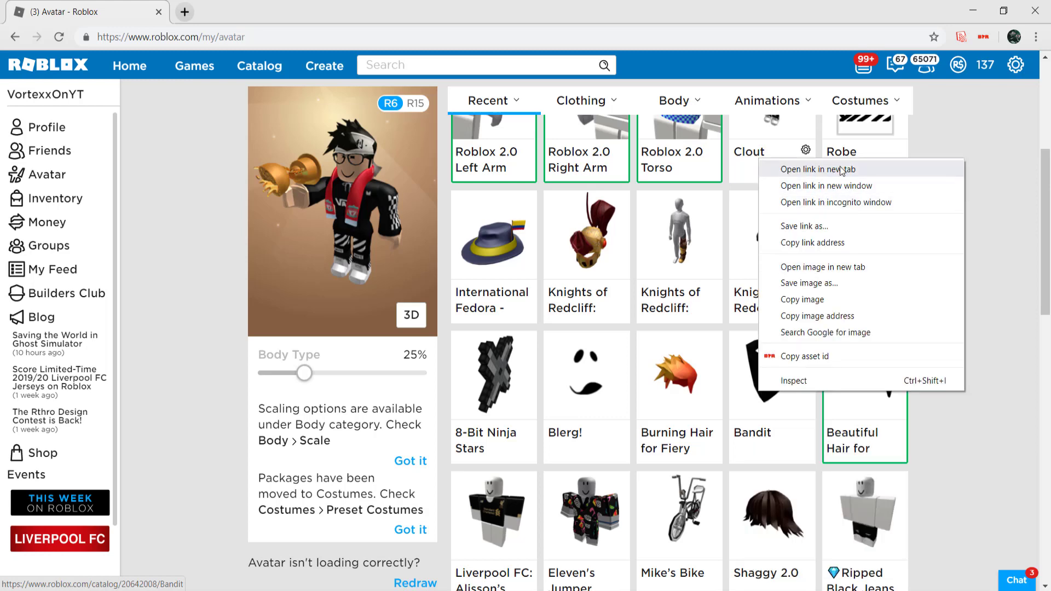
left_click(815, 169)
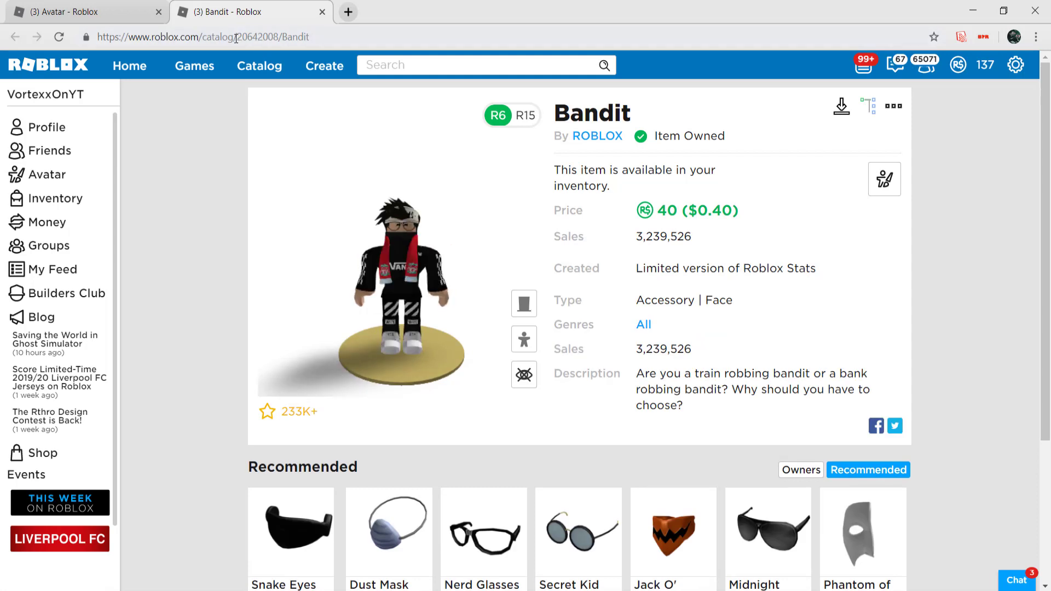
double_click(256, 37)
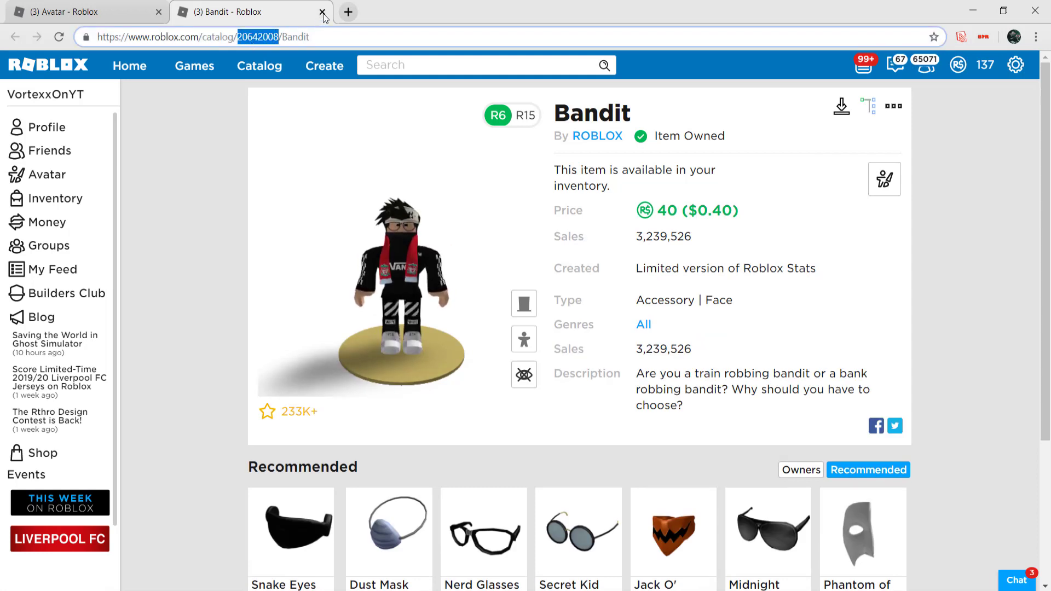
left_click(322, 12)
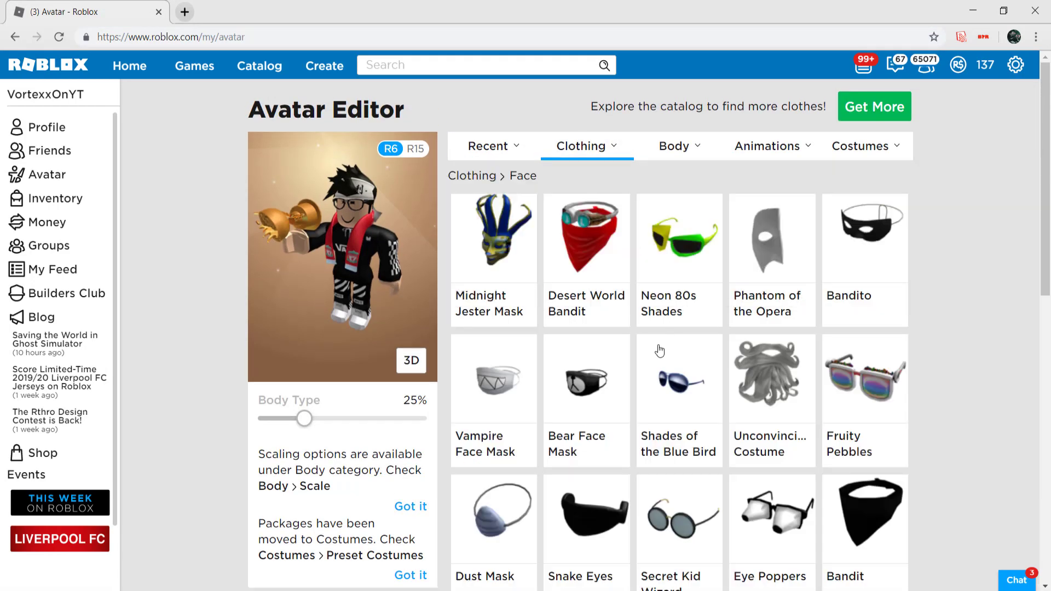
- Add the Bandit asset ID through Advanced options and save, confirming the Accessories Change prompt
scroll("down", 3)
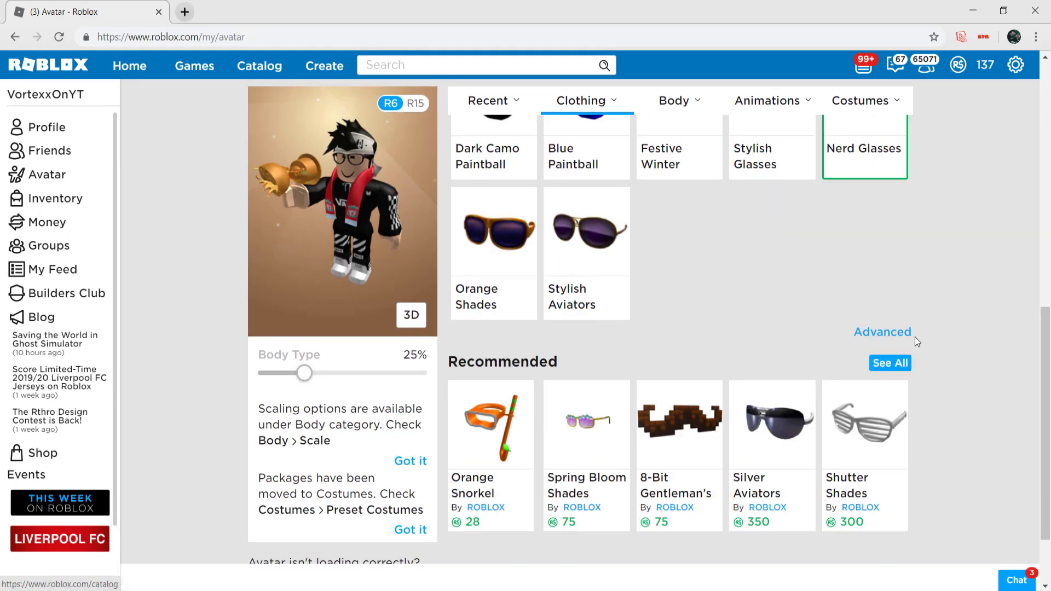
left_click(882, 332)
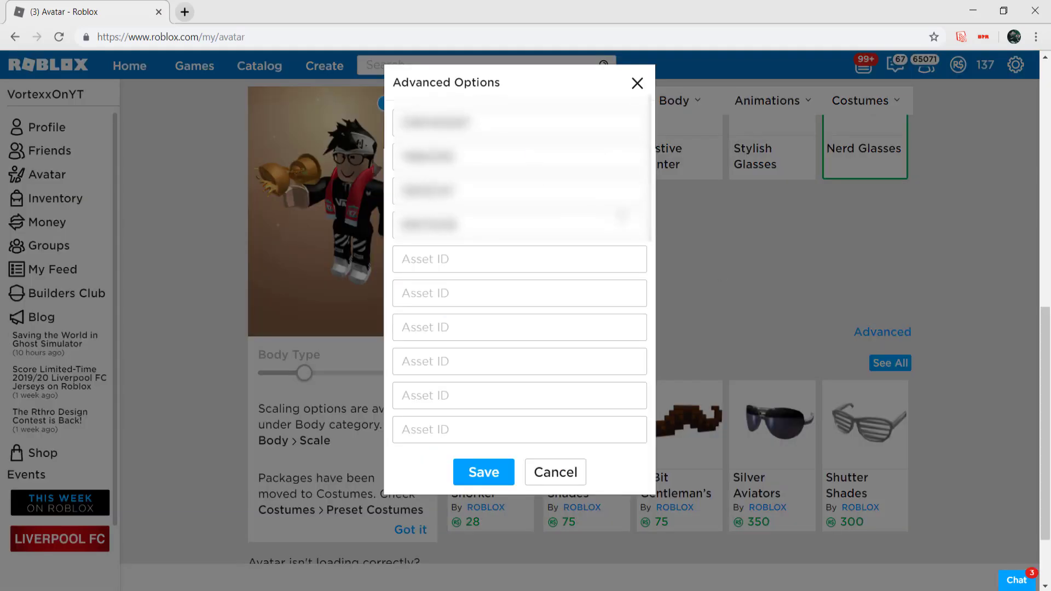
left_click(519, 259)
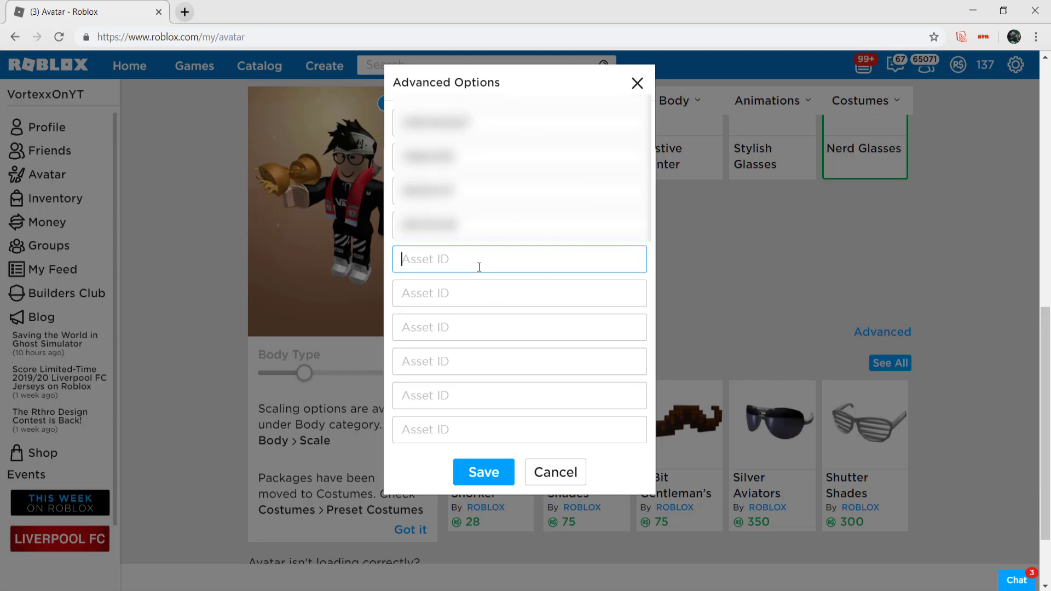
left_click(483, 472)
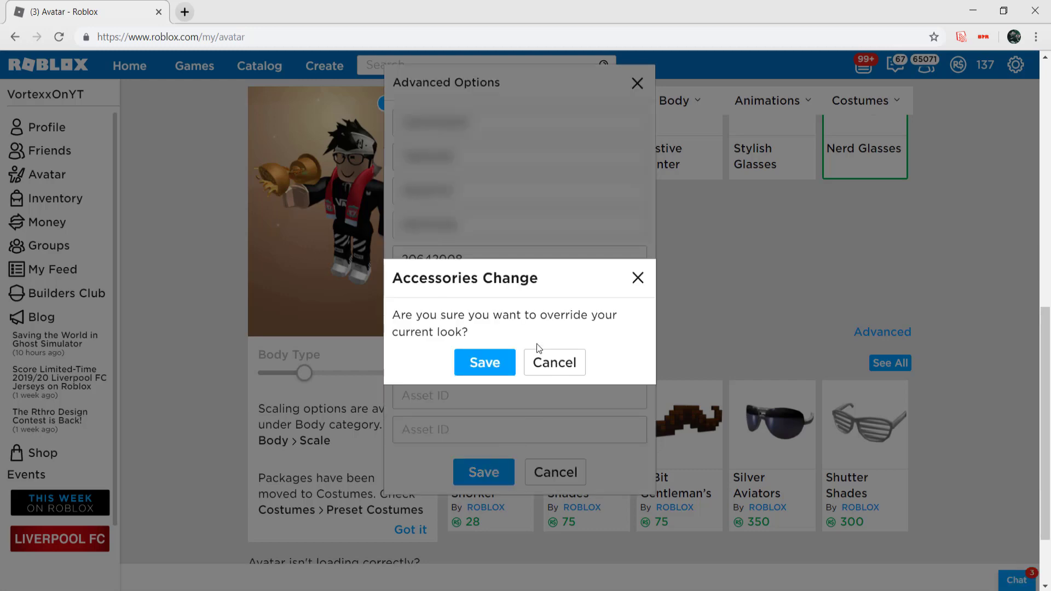
left_click(484, 362)
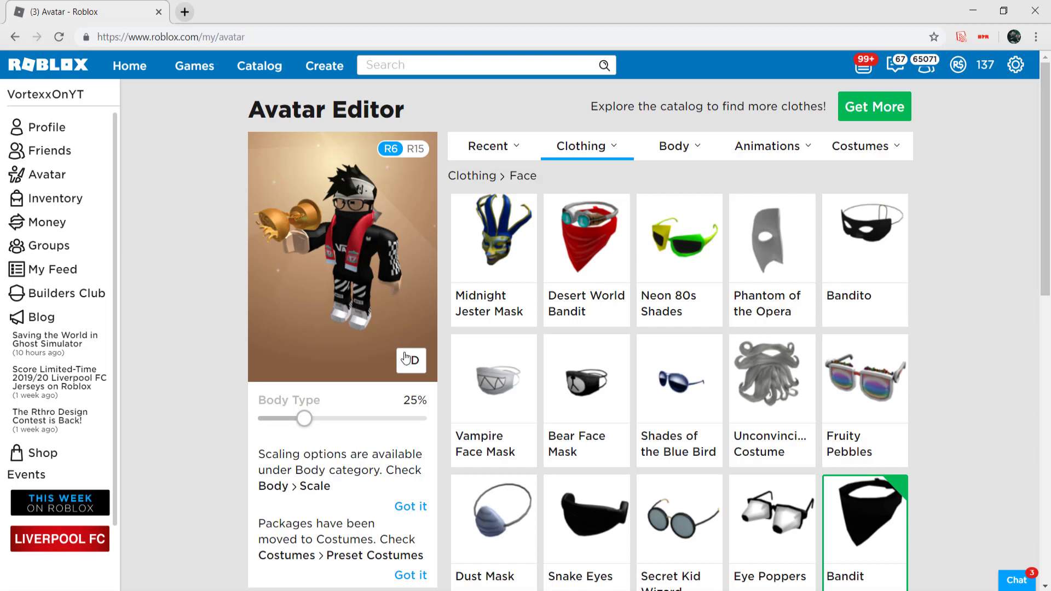
left_click(410, 360)
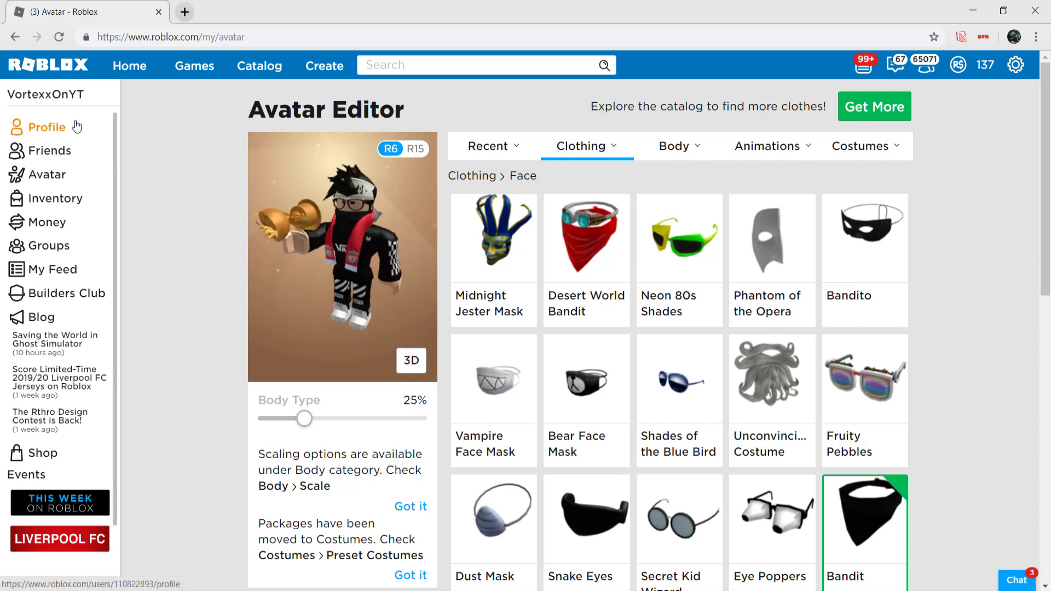
- Show the profile page with the avatar wearing the scarf and bandana
left_click(47, 127)
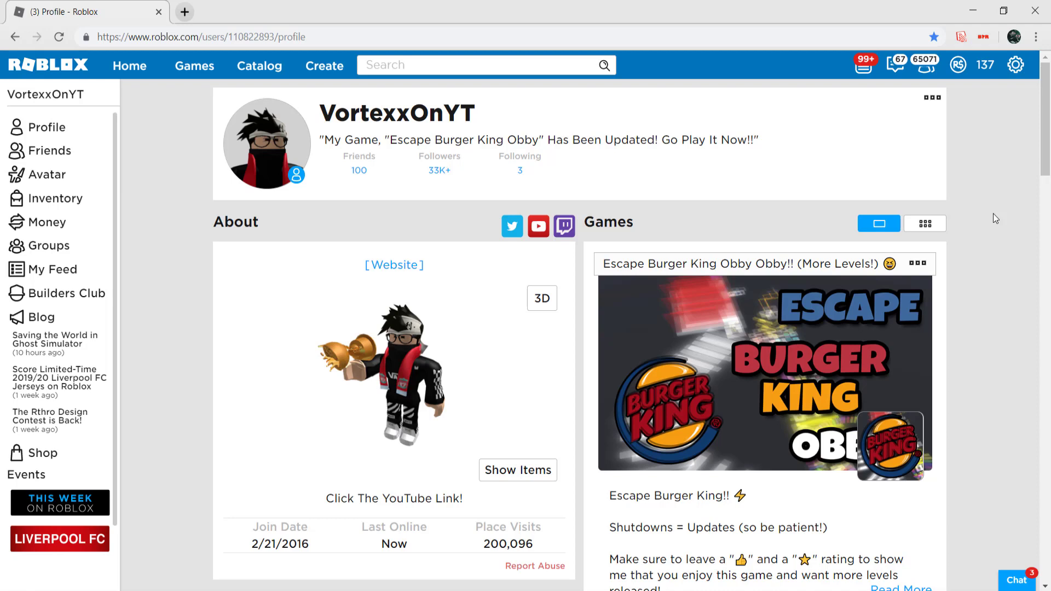
mouse_move(476, 373)
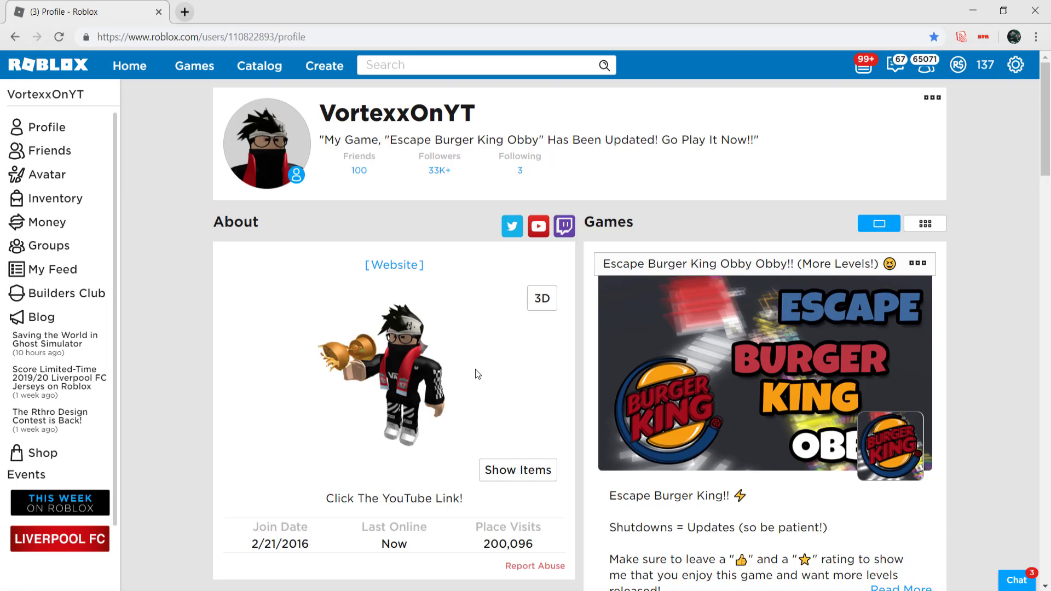
mouse_move(977, 178)
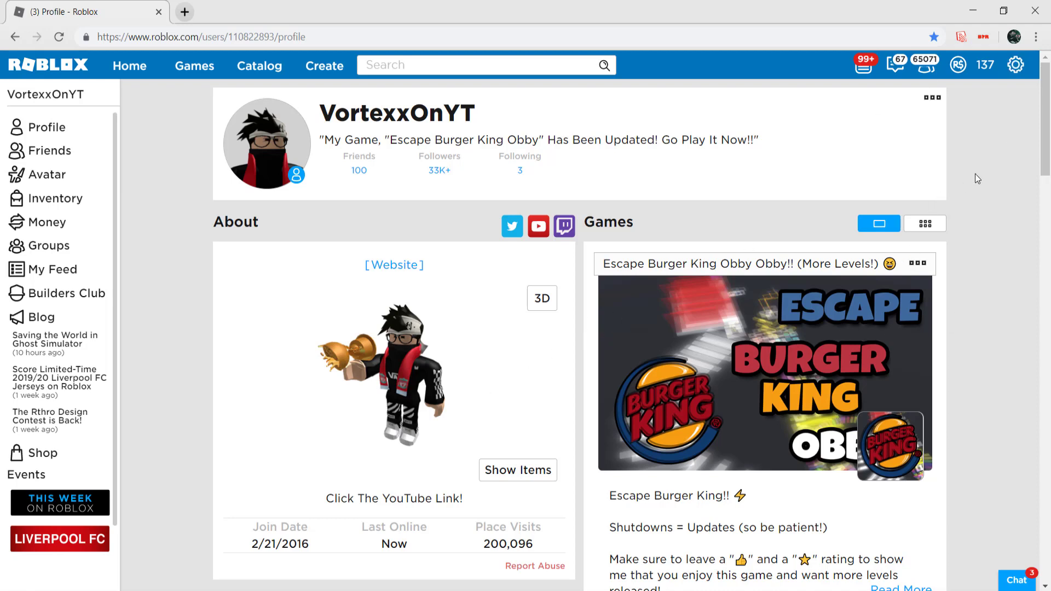